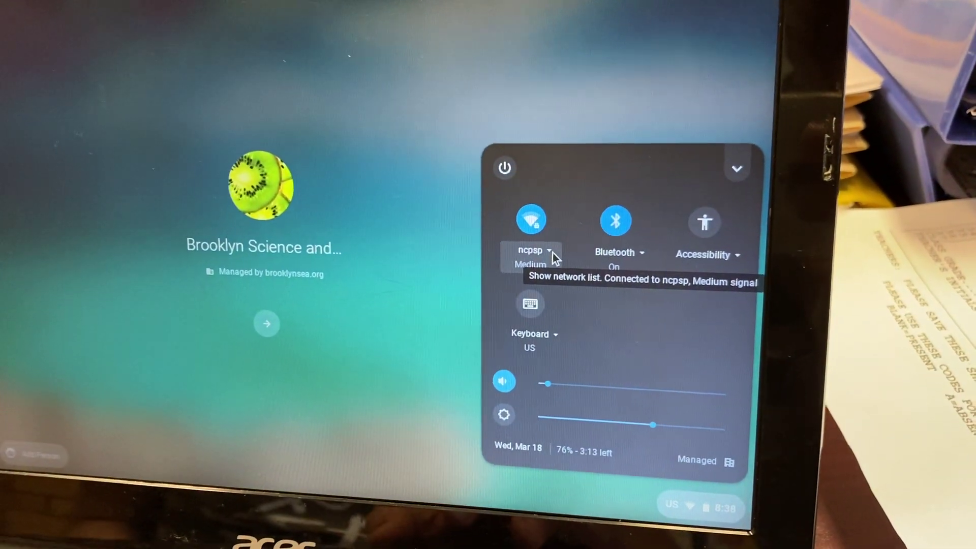
Sign into the managed school account, proceed past the device notice and accept the terms to start the session.
click(548, 252)
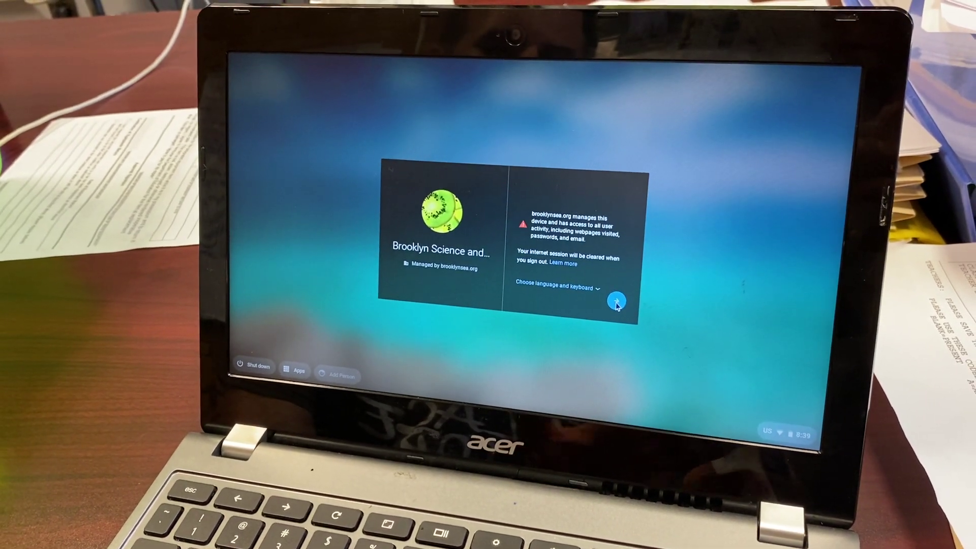
click(616, 301)
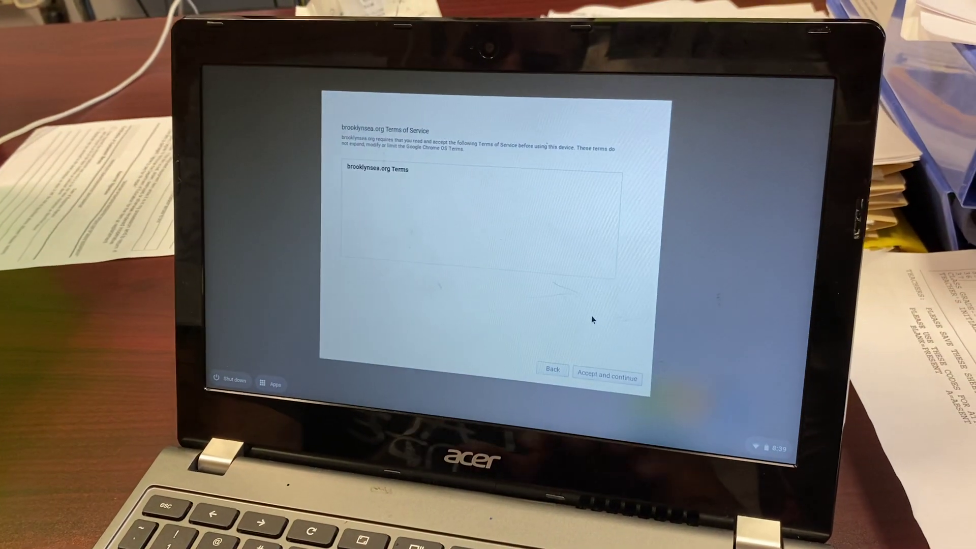
click(608, 378)
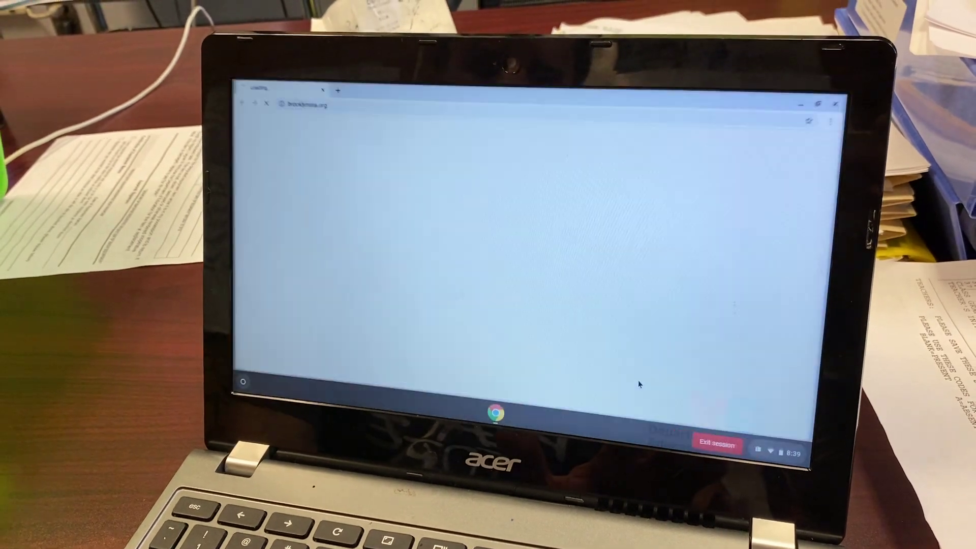